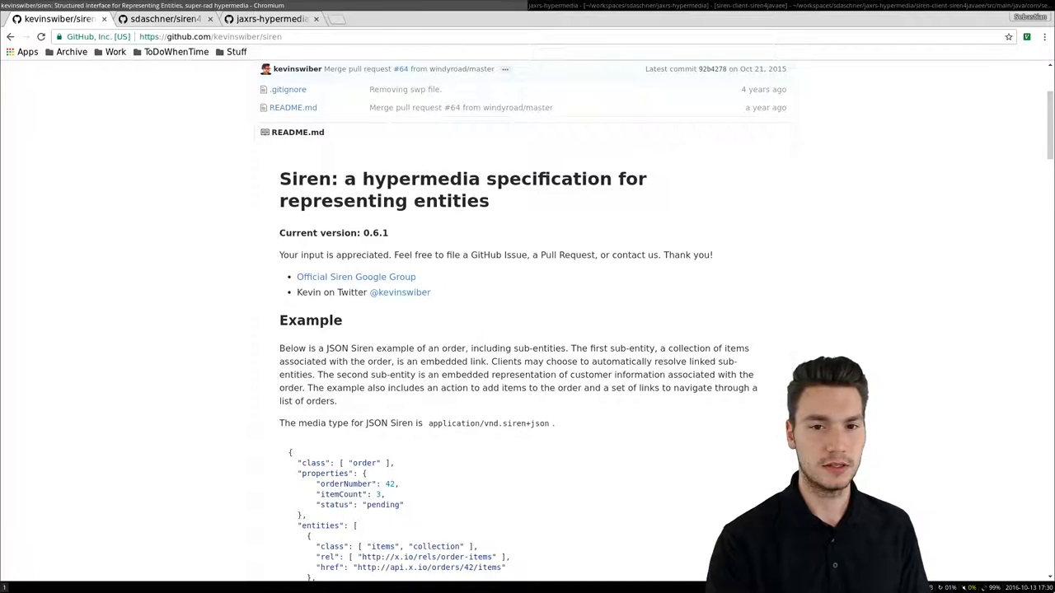
pyautogui.moveTo(889, 289)
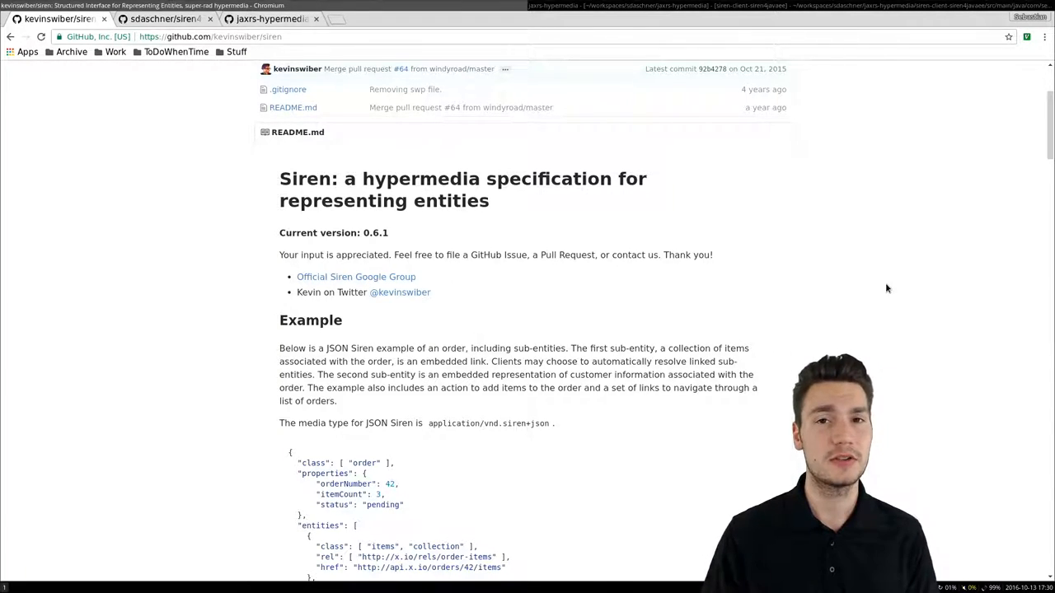
pyautogui.moveTo(867, 301)
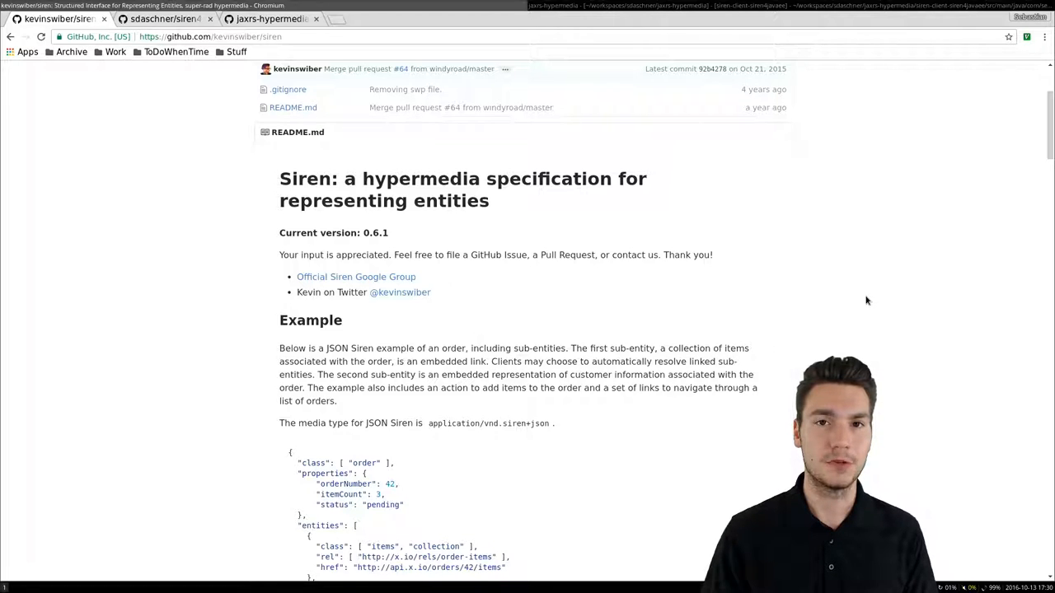
# Scroll through the siren4javaee README overview and back up to its Usage section
pyautogui.scroll(-3)
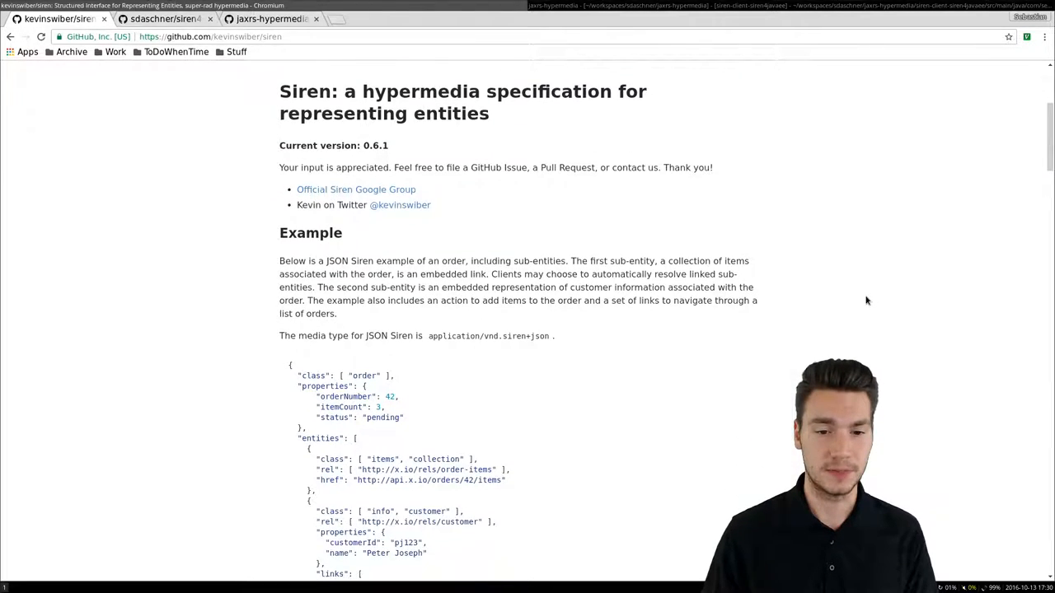
pyautogui.scroll(-3)
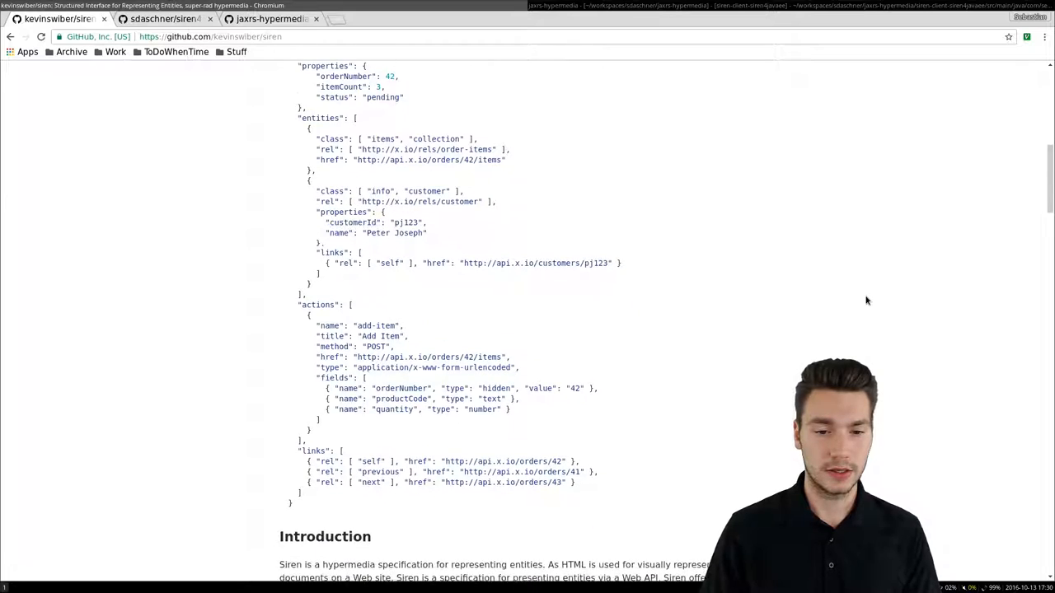
pyautogui.scroll(-3)
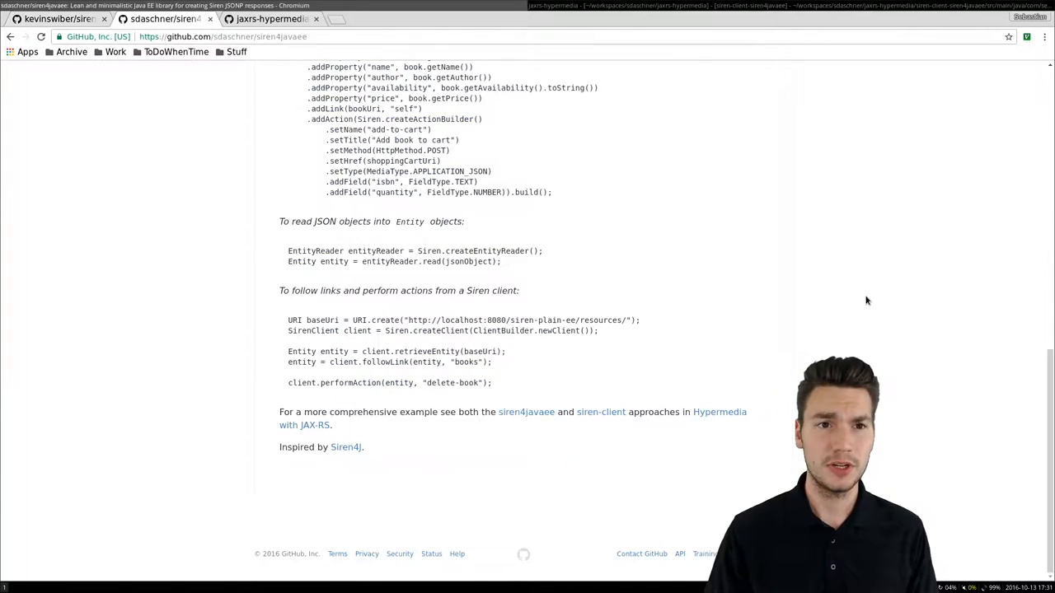
pyautogui.scroll(3)
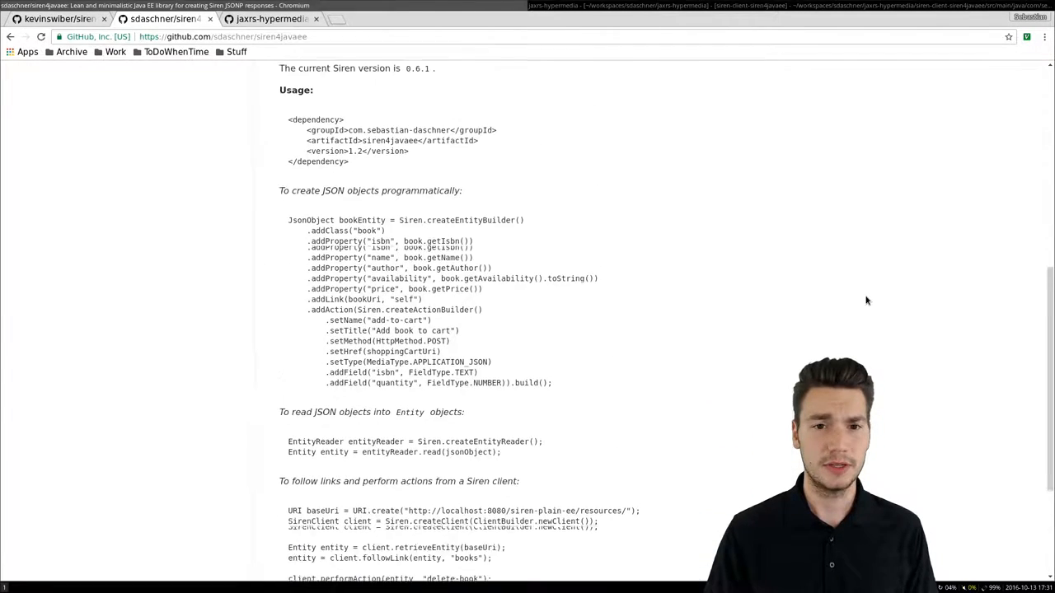
pyautogui.scroll(3)
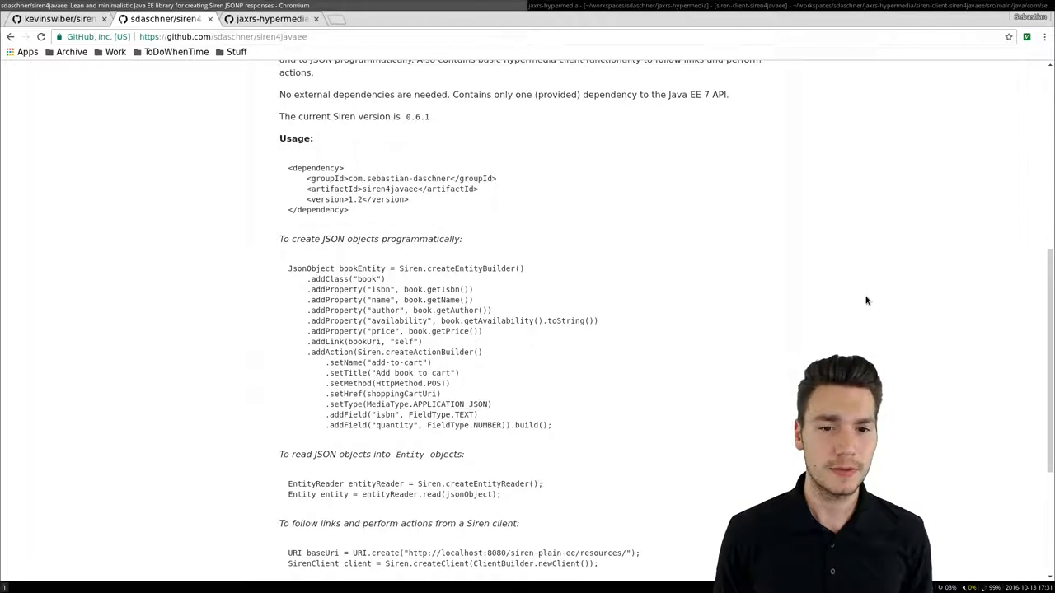
pyautogui.scroll(3)
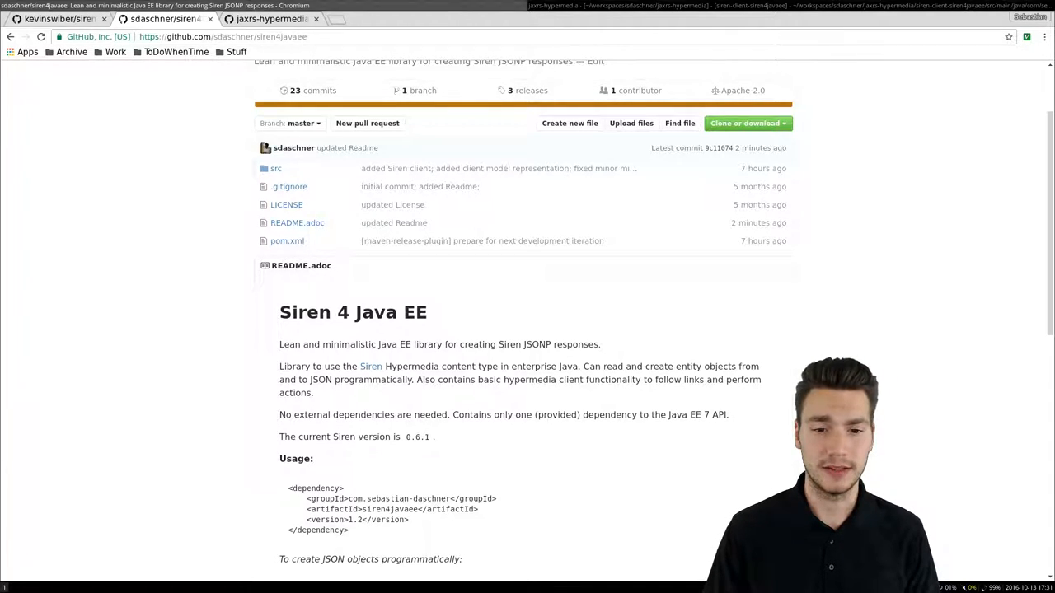
# Scroll down to the README's client link-following and action code examples
pyautogui.scroll(-3)
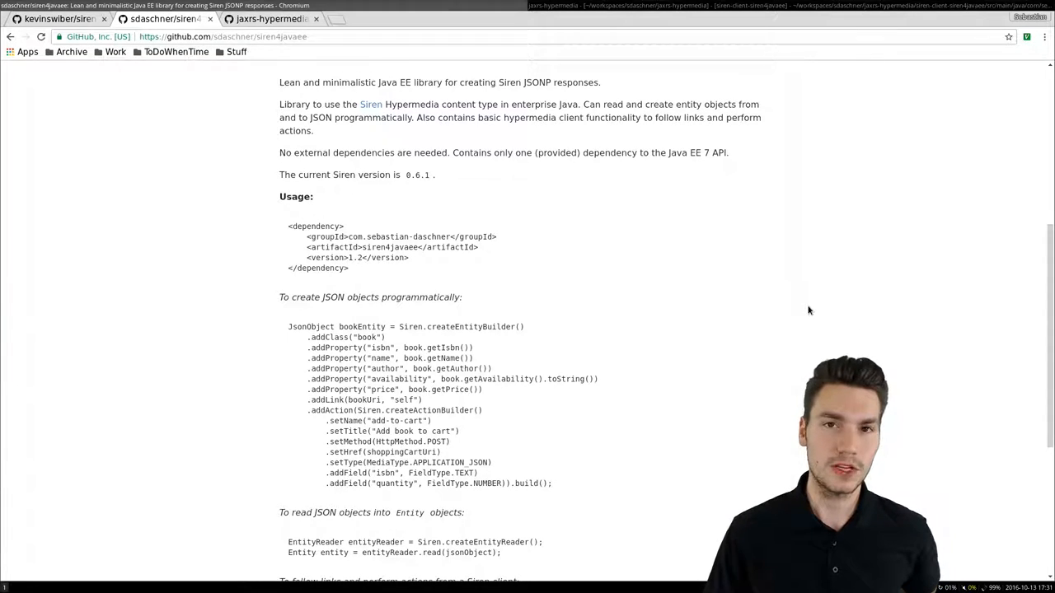
pyautogui.scroll(-3)
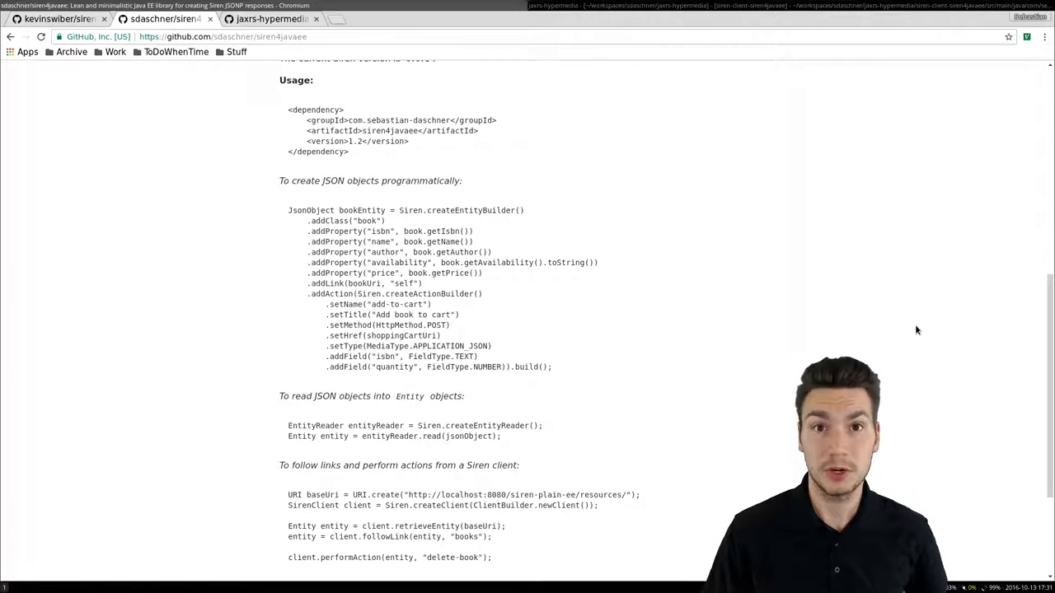
pyautogui.scroll(-3)
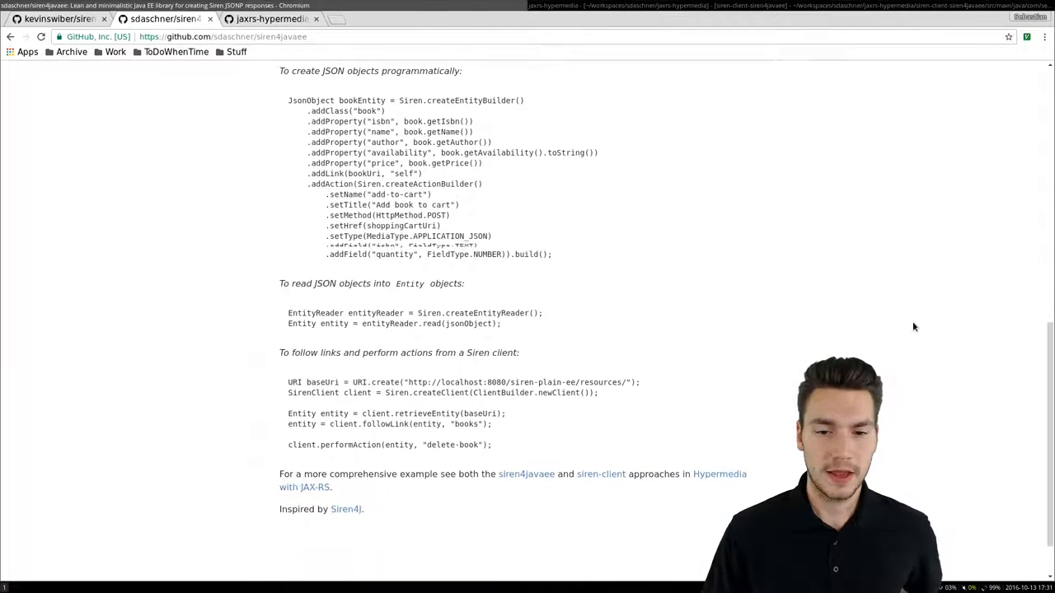
pyautogui.scroll(-3)
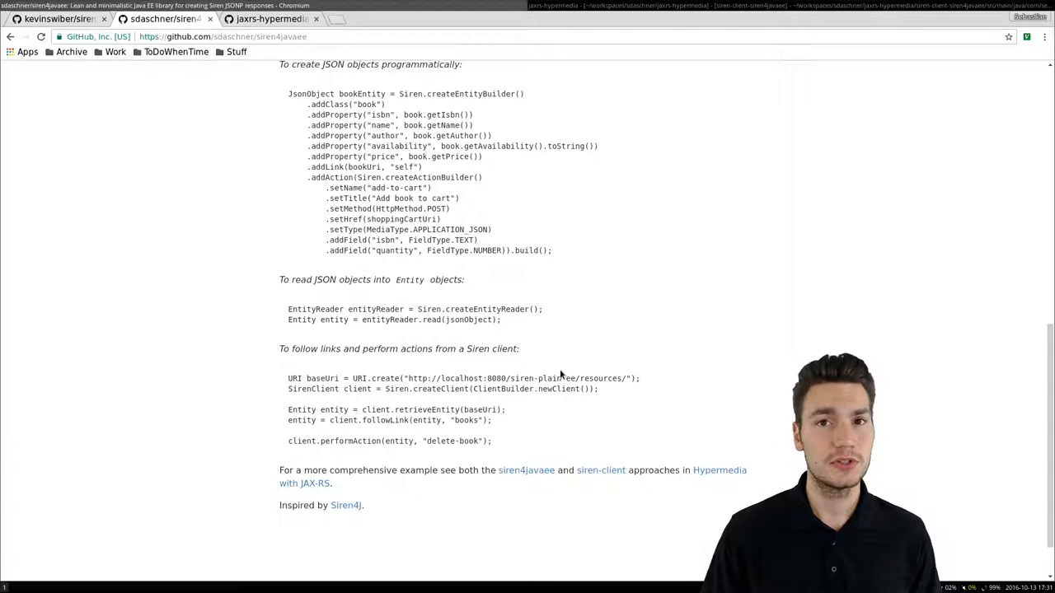
pyautogui.moveTo(526, 360)
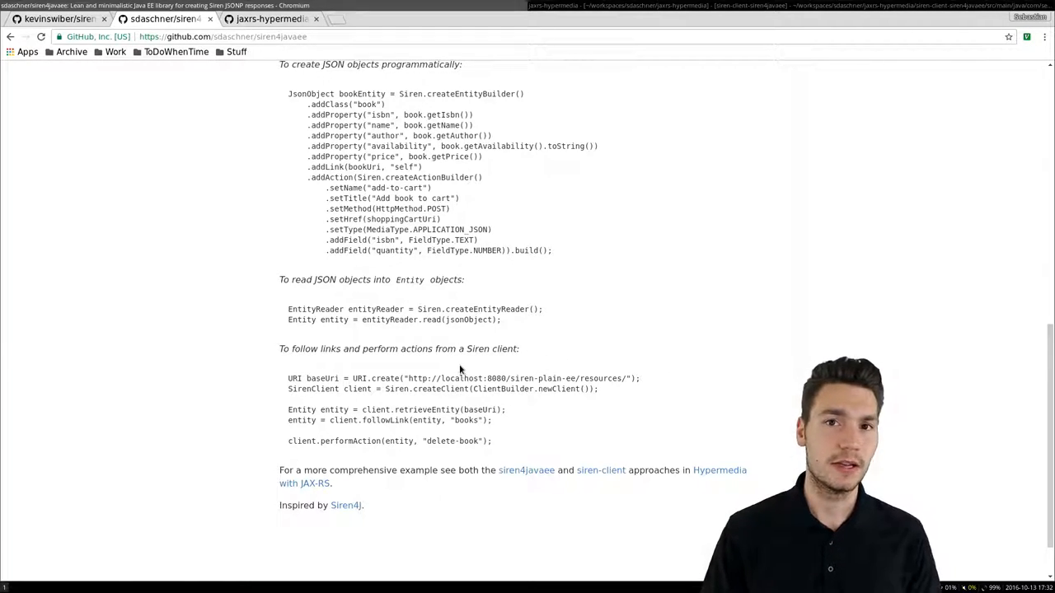
pyautogui.moveTo(541, 378)
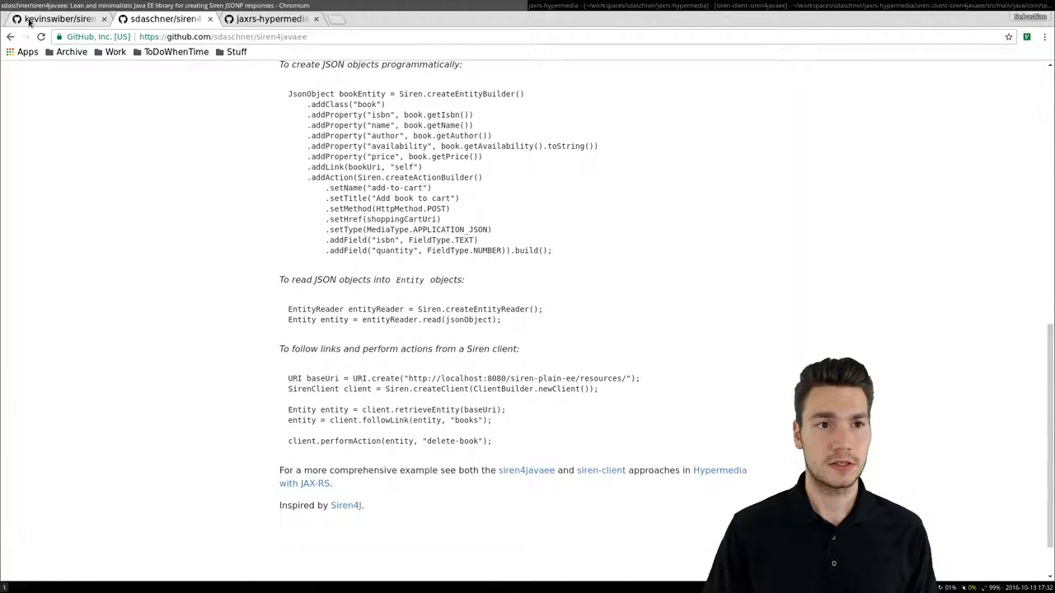
# Review the Siren spec's JSON order example, then bring up the BookShopping facade in the IDE
pyautogui.click(60, 20)
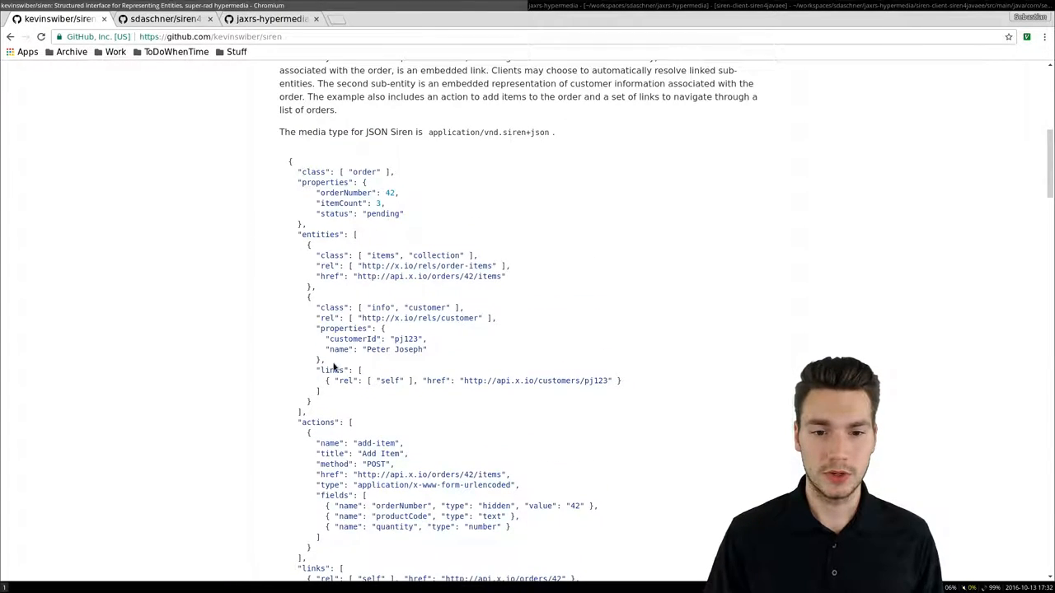
pyautogui.scroll(-3)
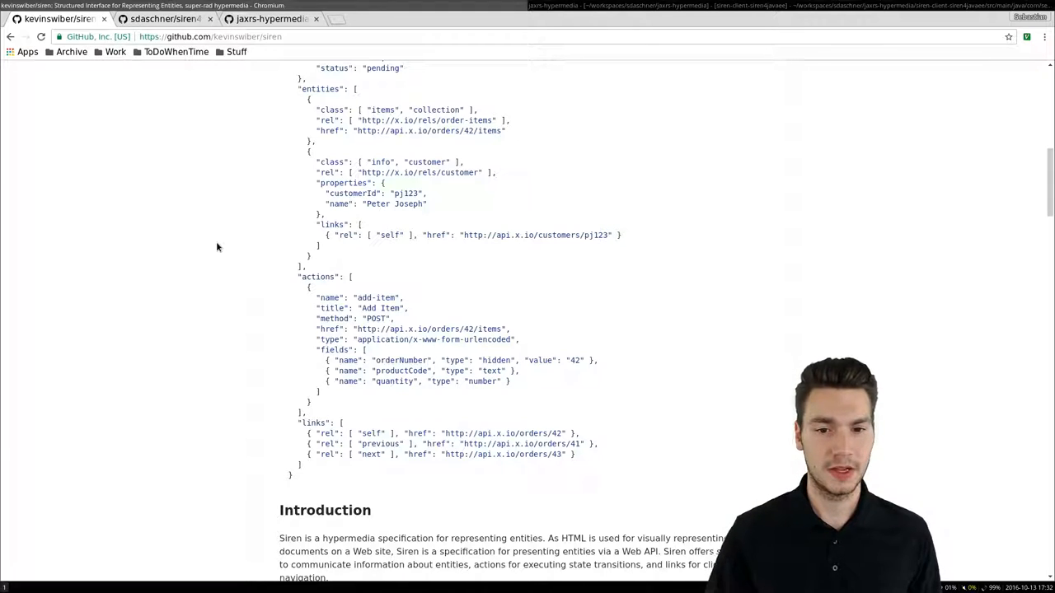
pyautogui.moveTo(168, 236)
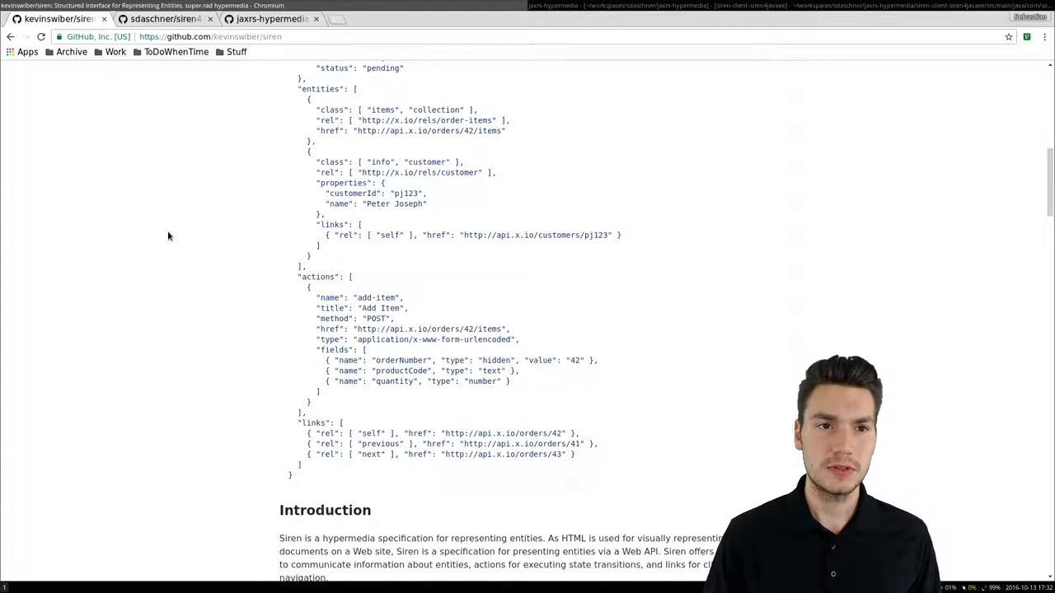
pyautogui.click(163, 18)
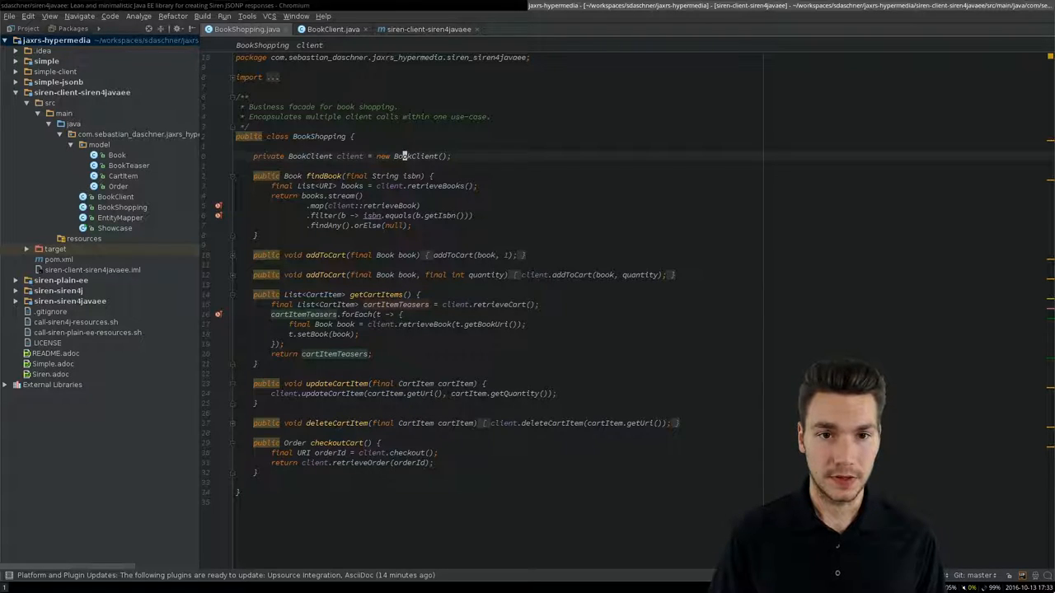
# Browse the BookClient class source in IntelliJ IDEA before returning to the README's client examples
pyautogui.click(324, 30)
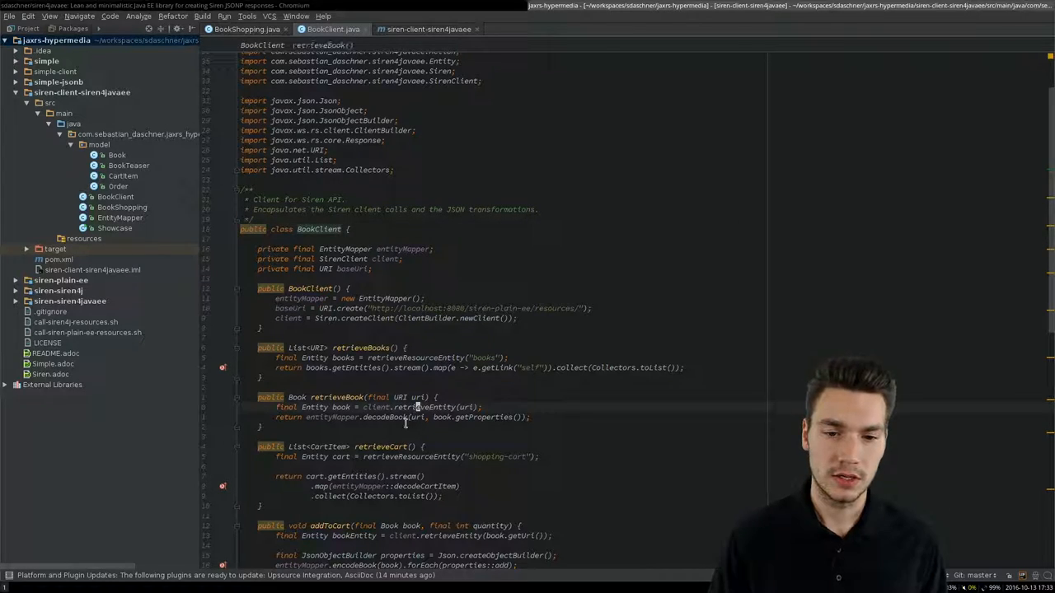
pyautogui.scroll(-3)
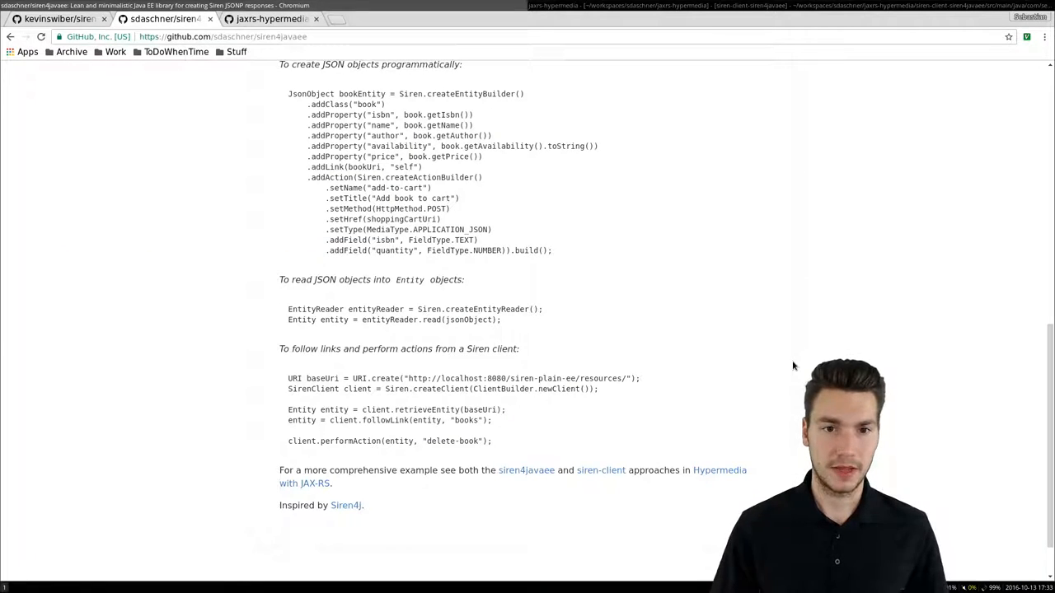
# Highlight the add-item action and its fields in the Siren spec's JSON order example
pyautogui.click(59, 20)
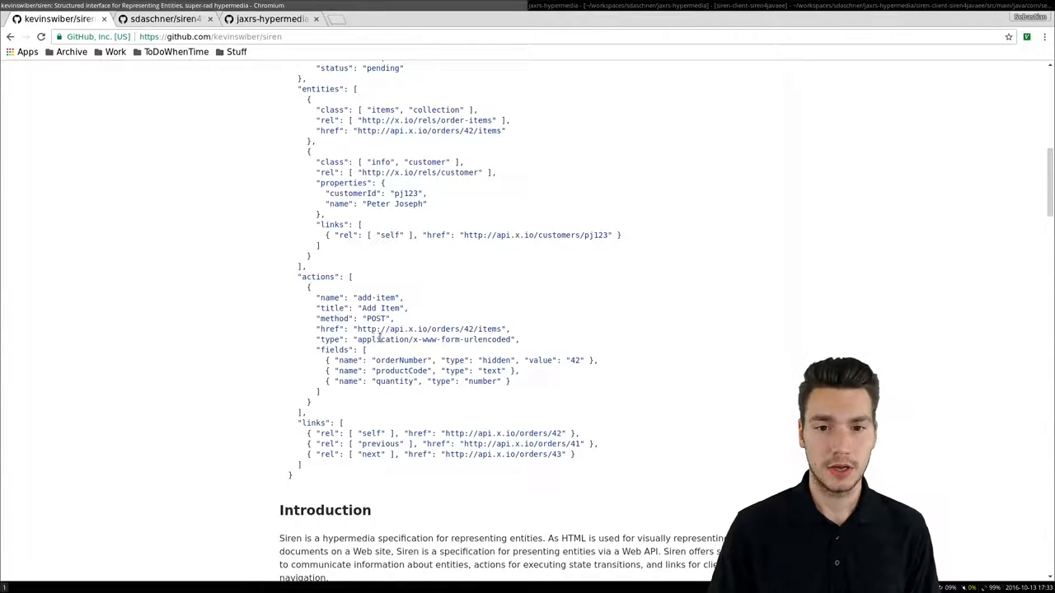
pyautogui.doubleClick(379, 318)
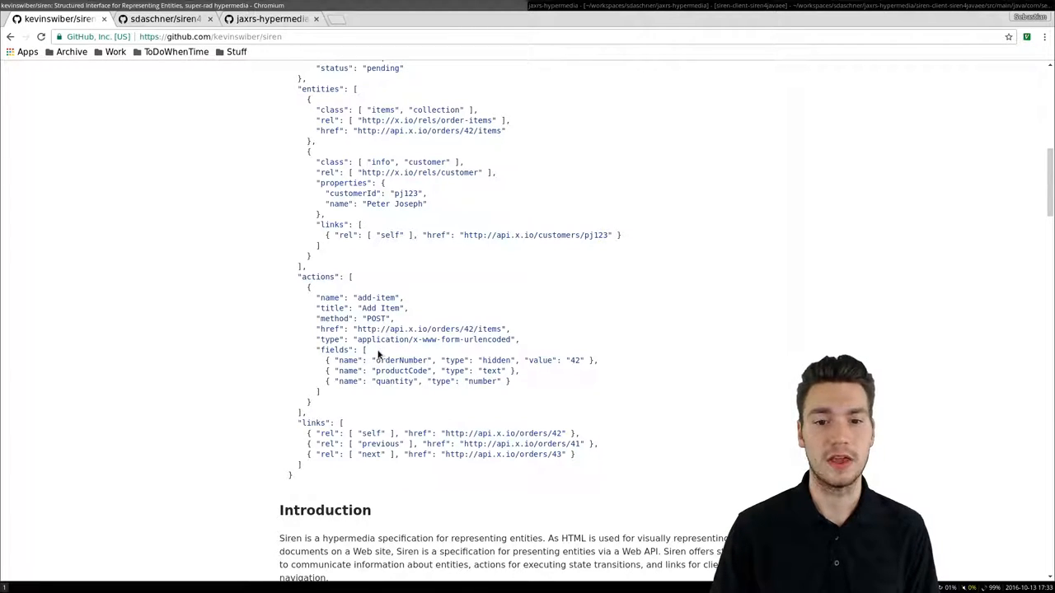
pyautogui.moveTo(330, 360); pyautogui.dragTo(536, 381)
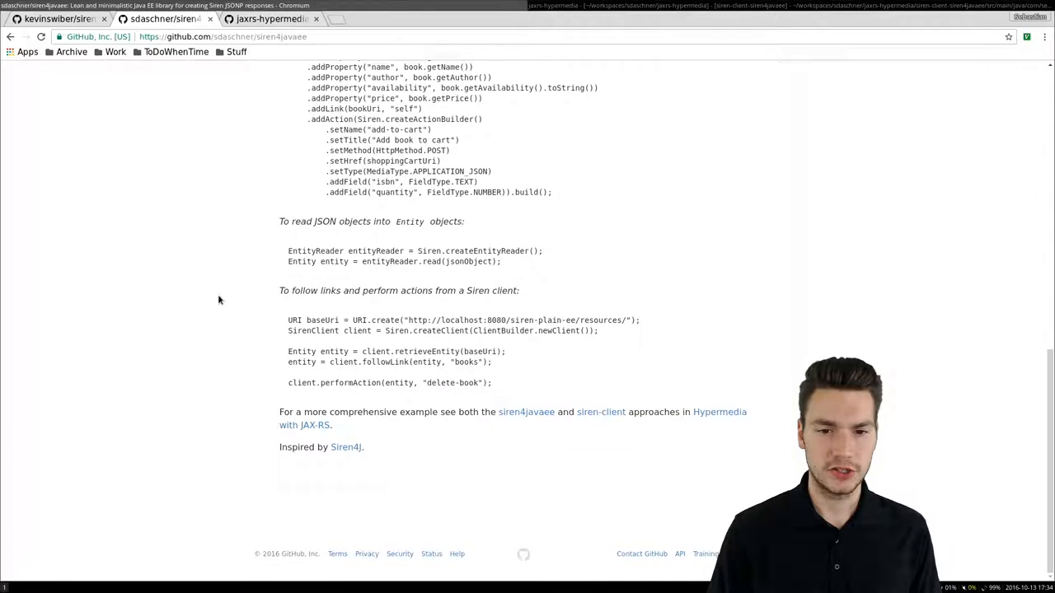
pyautogui.moveTo(207, 298)
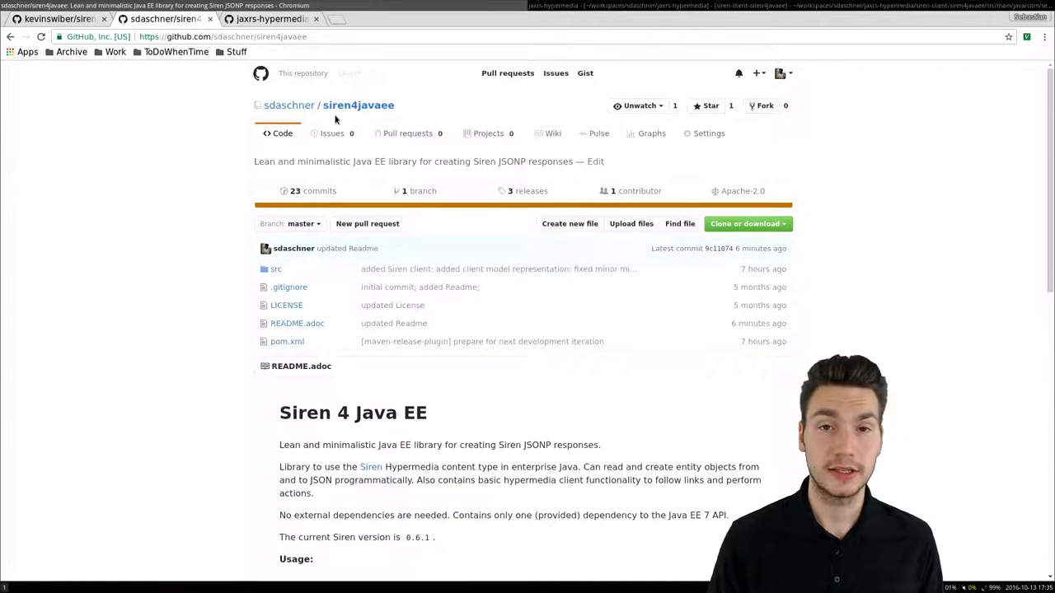
# Show the README's Maven dependency snippet, then move to the jaxrs-hypermedia Siren.adoc examples
pyautogui.scroll(-3)
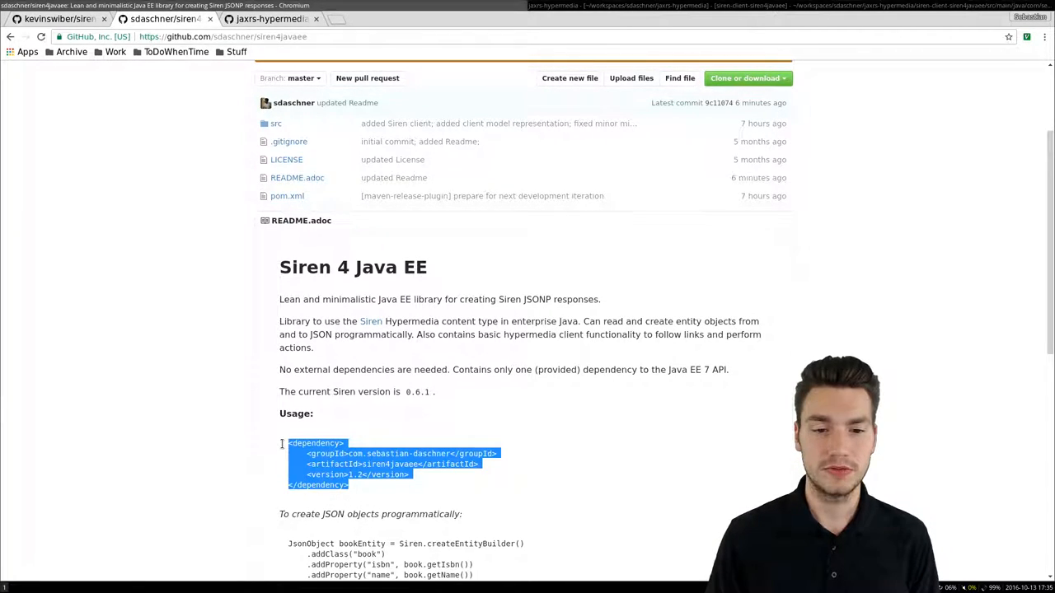
pyautogui.click(455, 248)
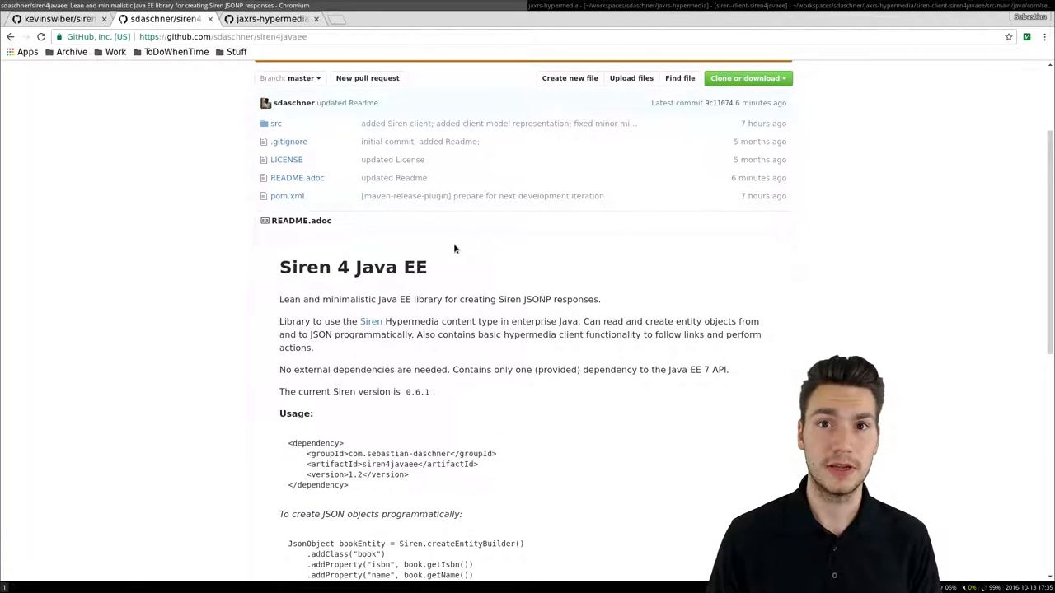
pyautogui.click(272, 18)
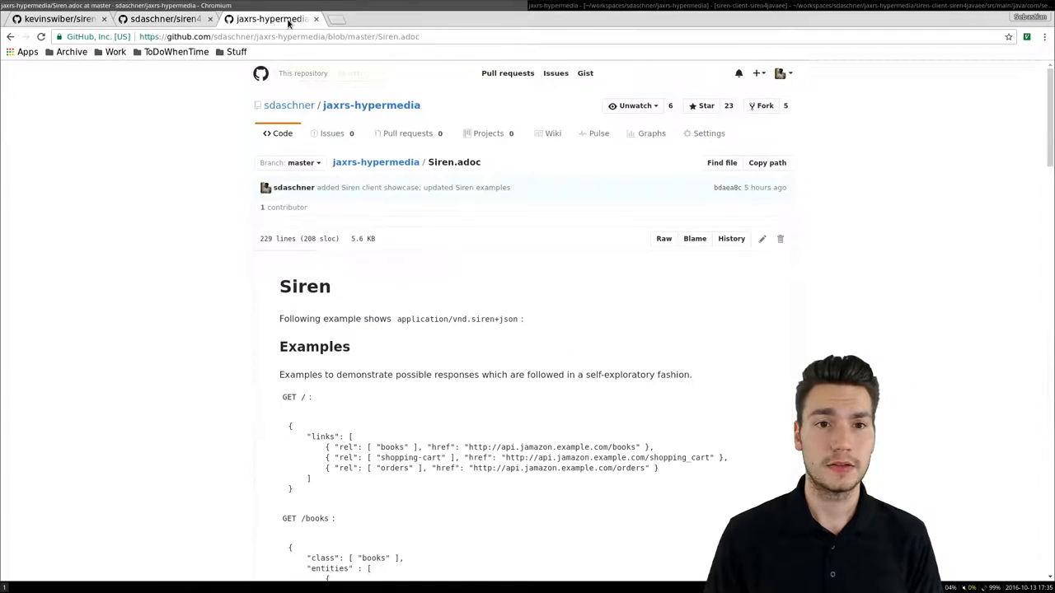
pyautogui.moveTo(190, 174)
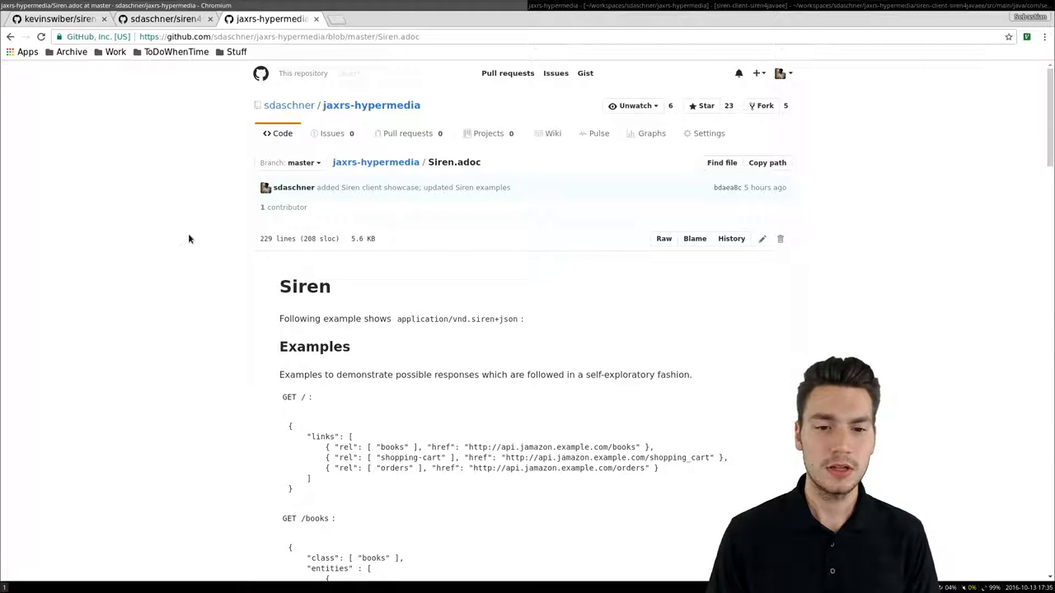
pyautogui.scroll(-3)
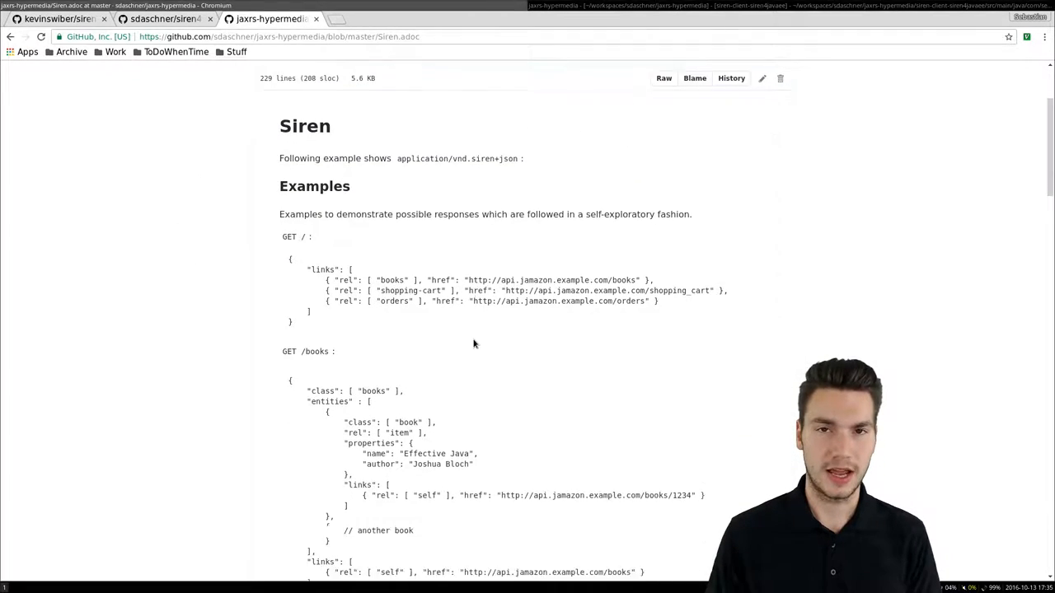
pyautogui.scroll(-3)
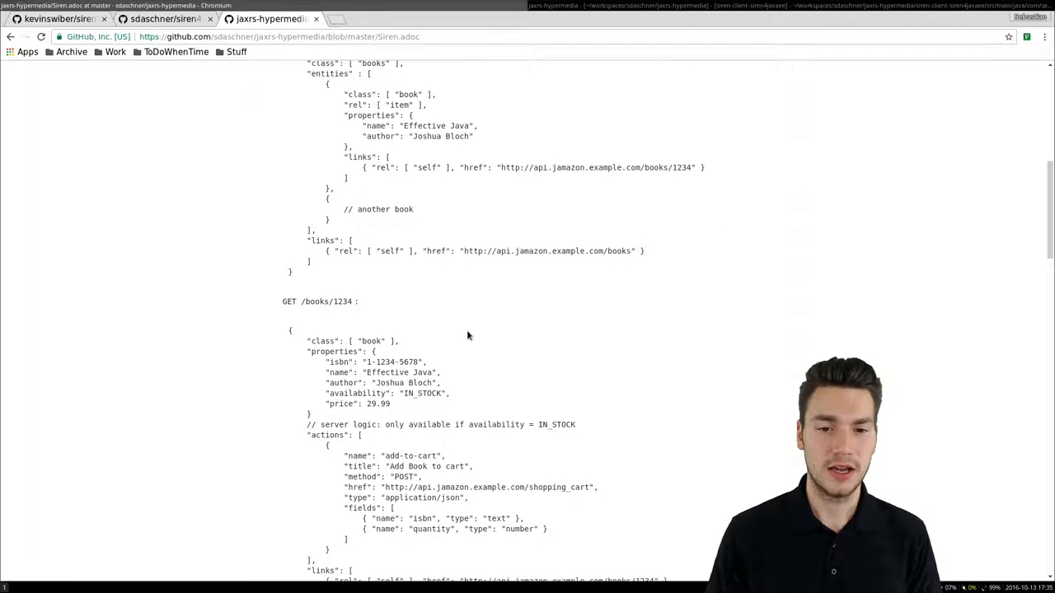
pyautogui.scroll(-3)
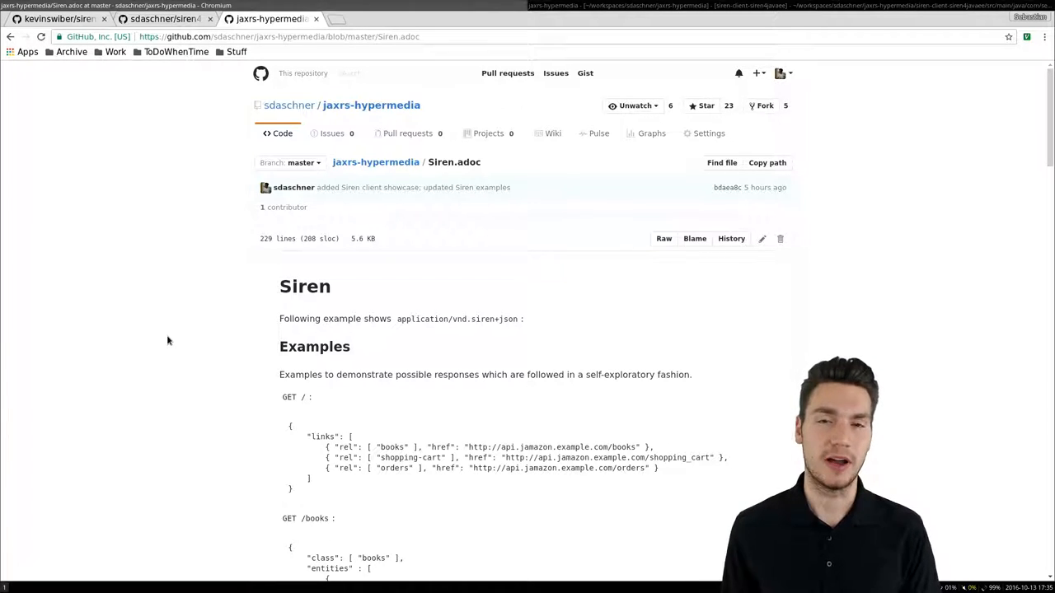
pyautogui.moveTo(342, 104)
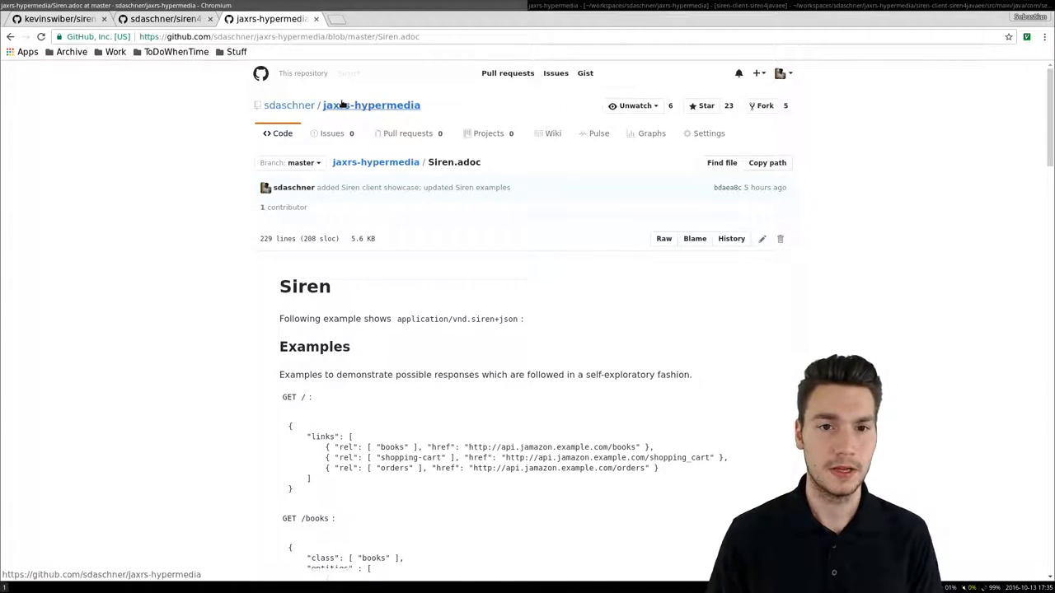
# Navigate from the jaxrs-hypermedia root into siren-client-siren4javaee and its pom.xml
pyautogui.click(370, 105)
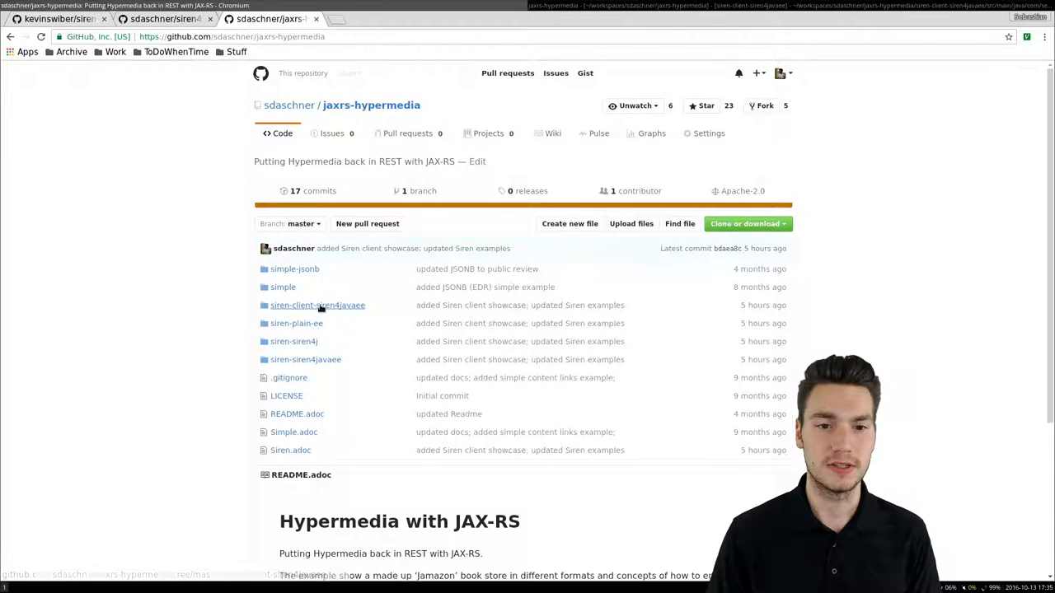
pyautogui.click(318, 305)
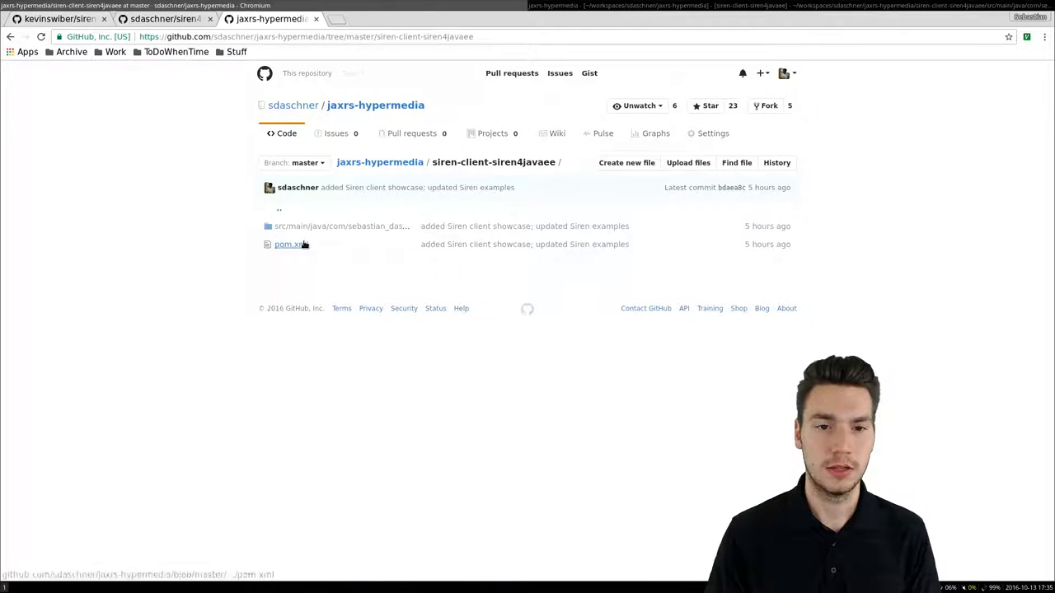
pyautogui.click(286, 243)
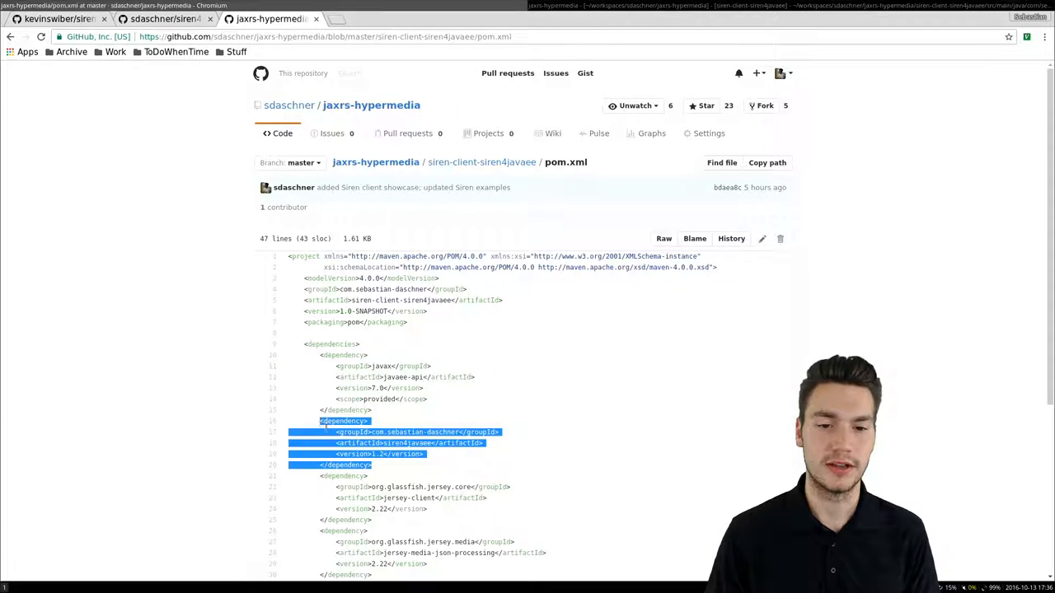
# Highlight the siren4javaee dependency block, then return to the jaxrs-hypermedia repository overview
pyautogui.click(385, 425)
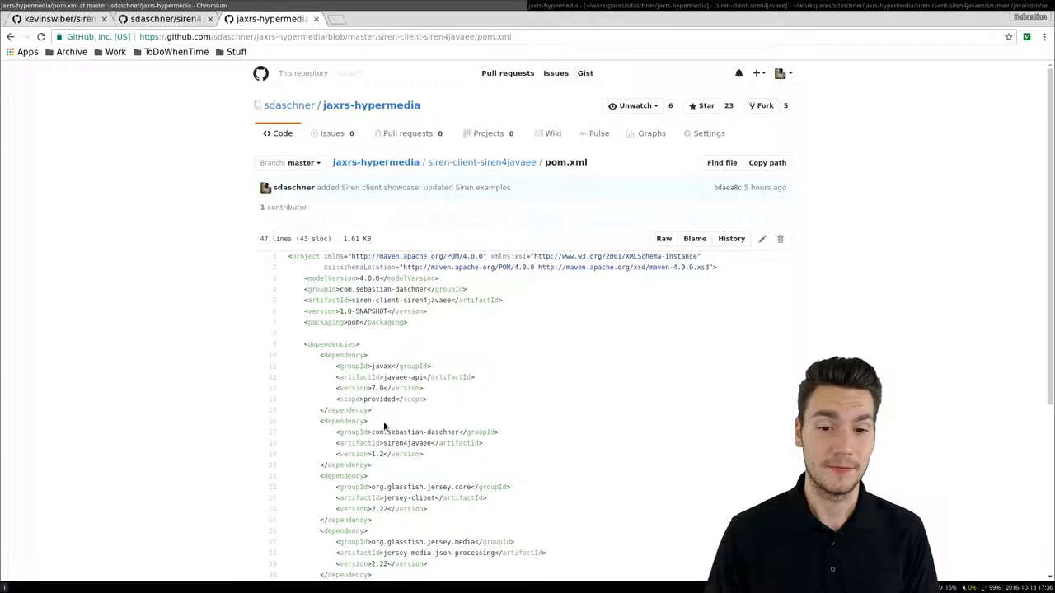
pyautogui.moveTo(367, 107)
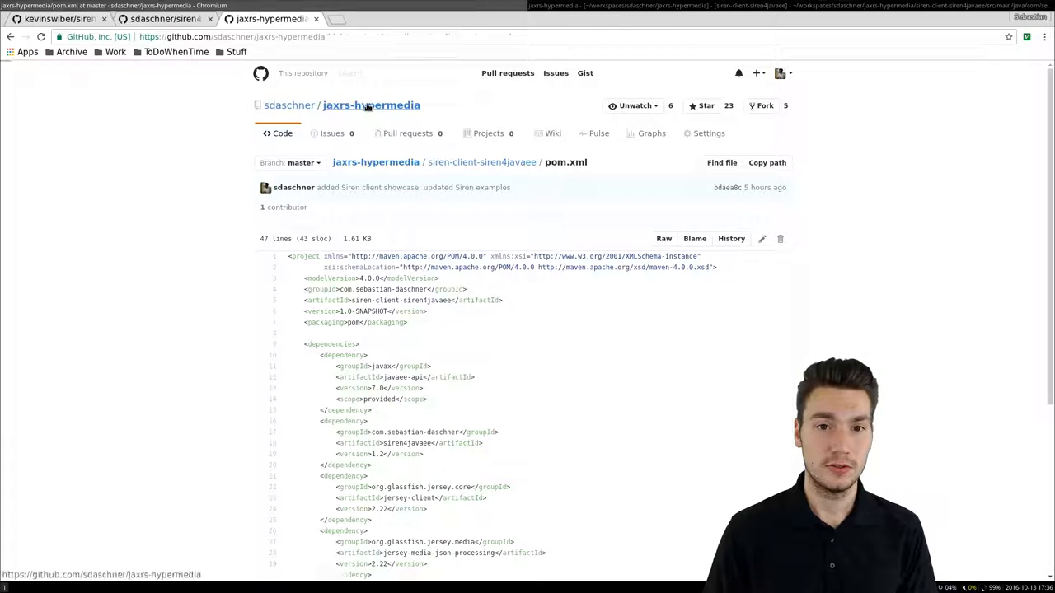
pyautogui.click(370, 105)
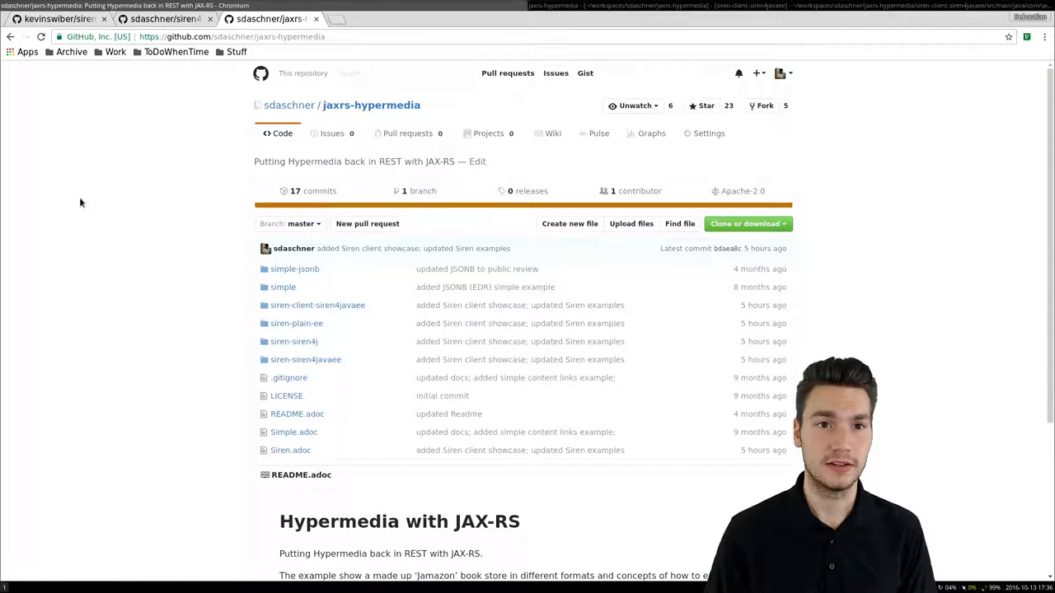
pyautogui.scroll(-3)
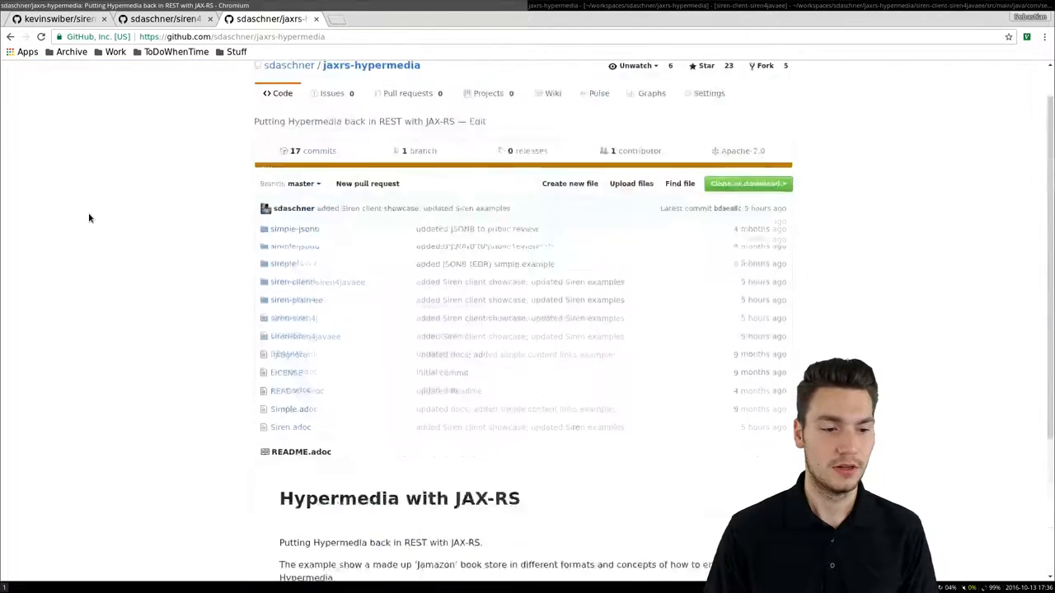